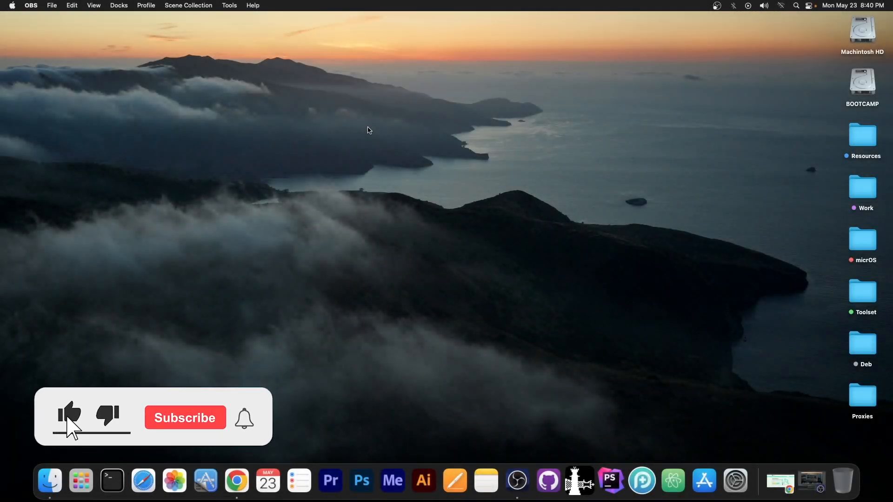
# Bring Chrome forward and scroll through the StarzSoft KeyPass page, then back to the top.
pyautogui.click(185, 418)
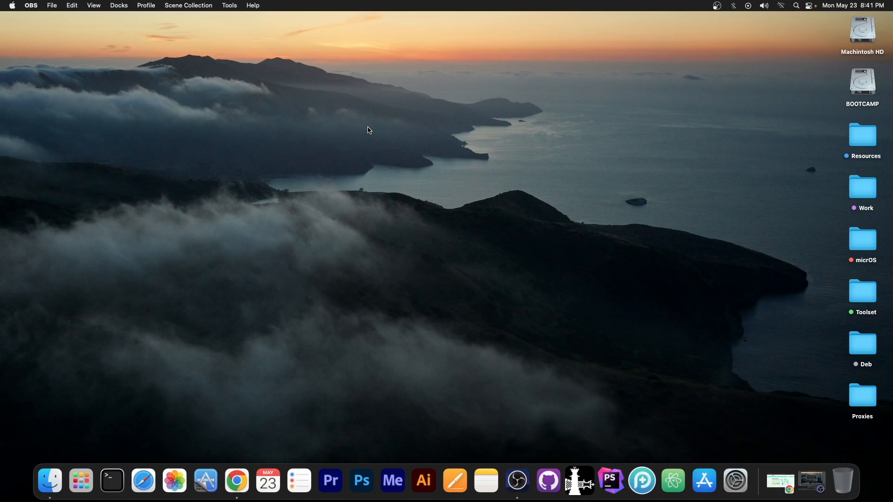
pyautogui.click(236, 481)
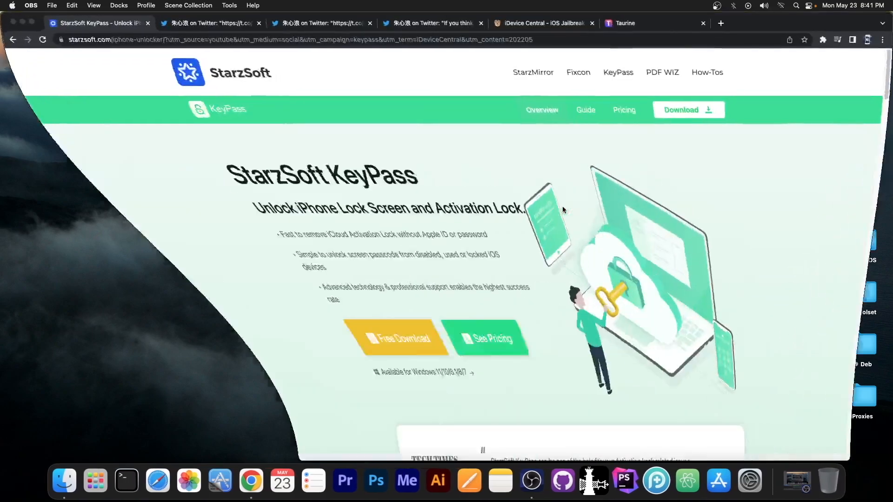
pyautogui.scroll(-3)
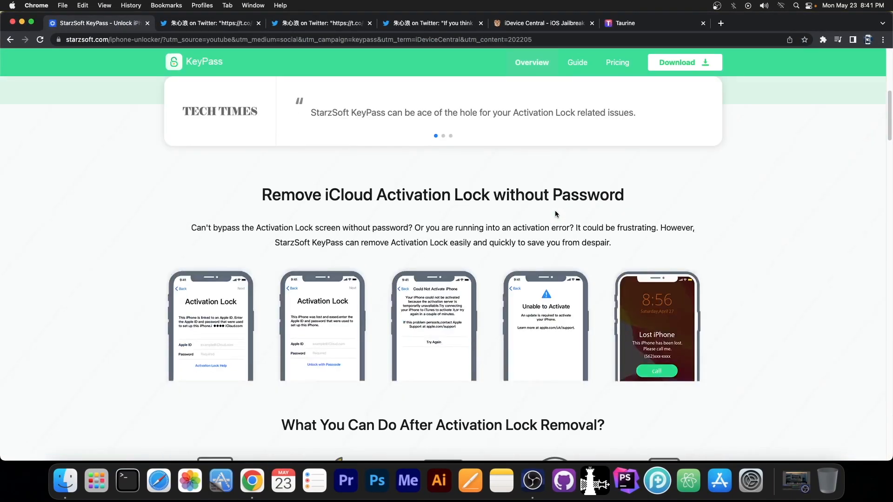
pyautogui.scroll(-3)
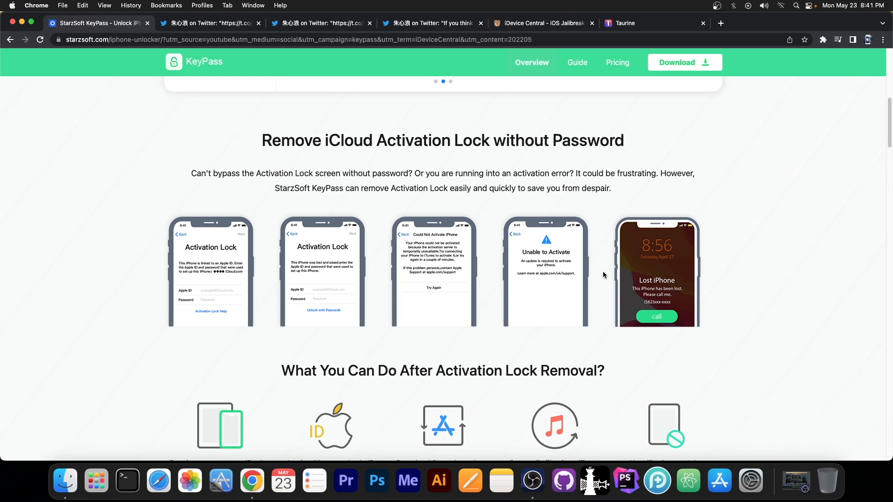
pyautogui.scroll(-3)
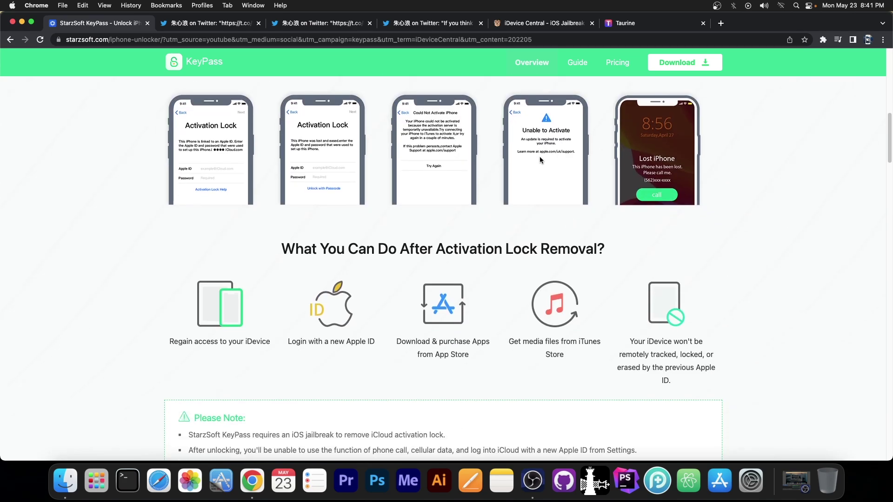
pyautogui.scroll(-3)
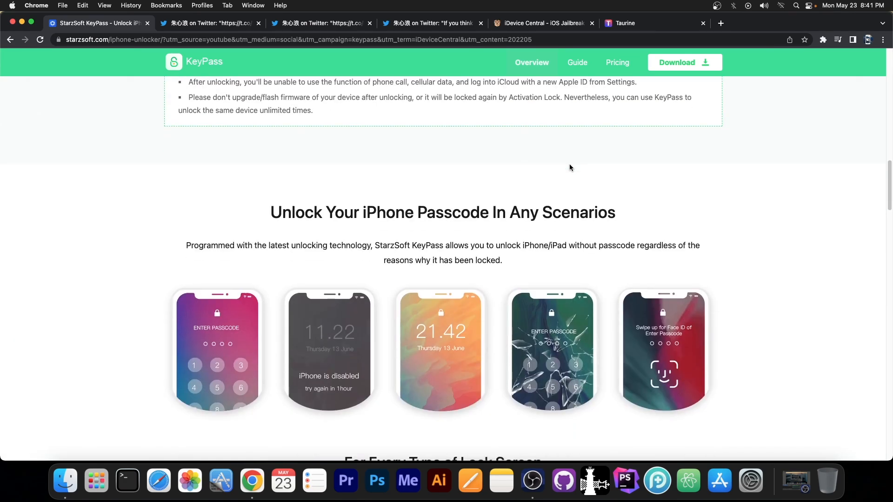
pyautogui.scroll(3)
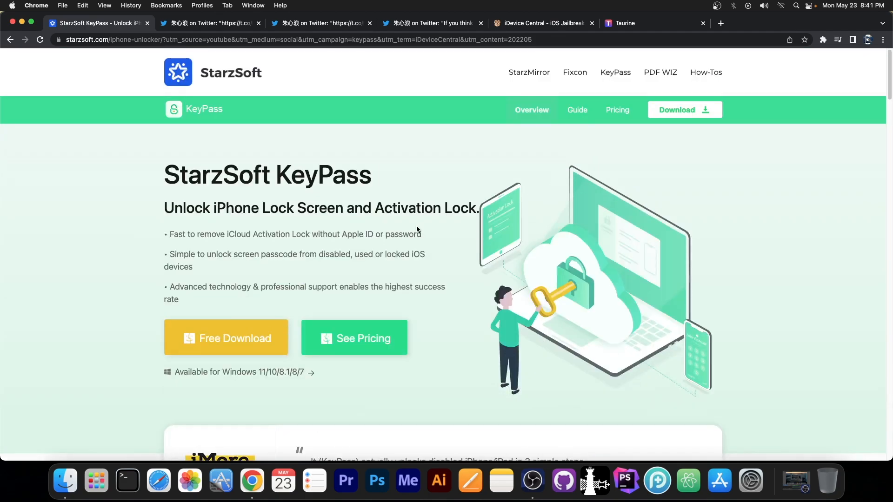
pyautogui.moveTo(225, 337)
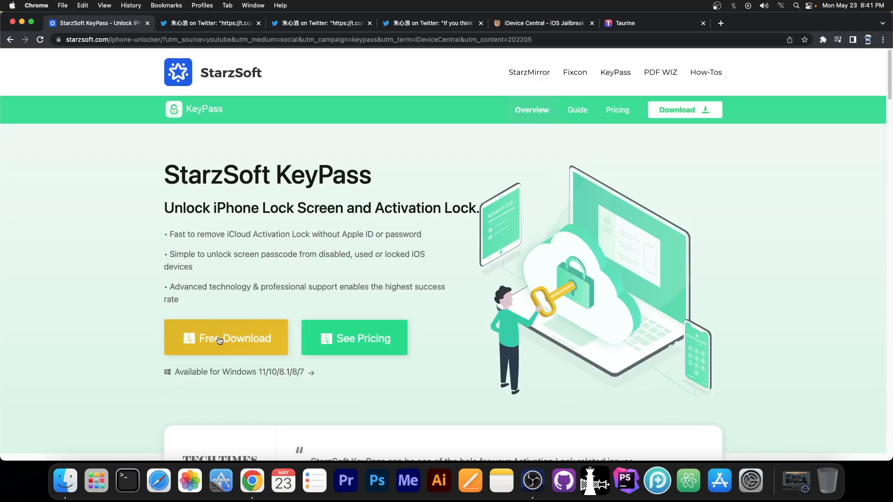
pyautogui.moveTo(268, 300)
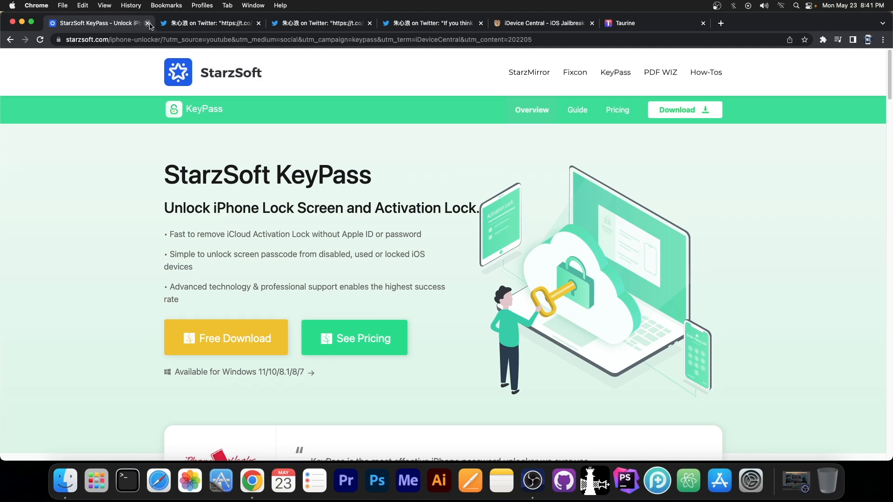
# Close the KeyPass tab, scroll the demo thread, and skip ahead in the ios 15 jb video.
pyautogui.click(147, 23)
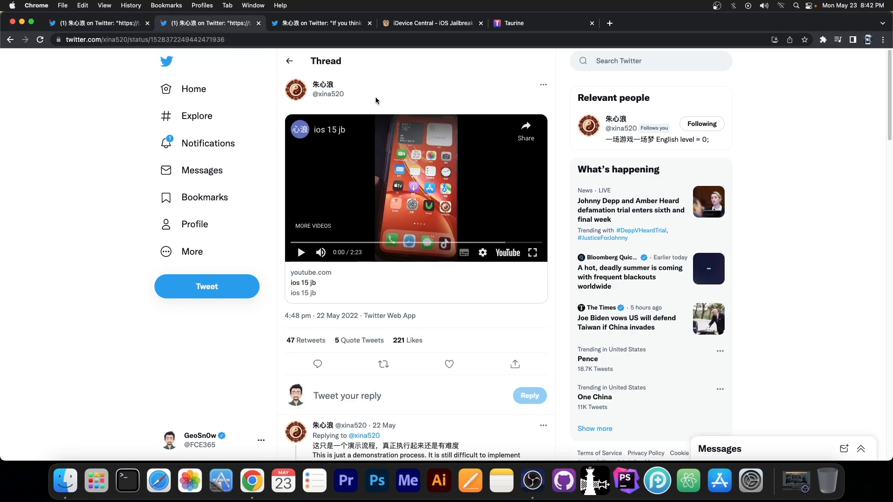
pyautogui.scroll(-3)
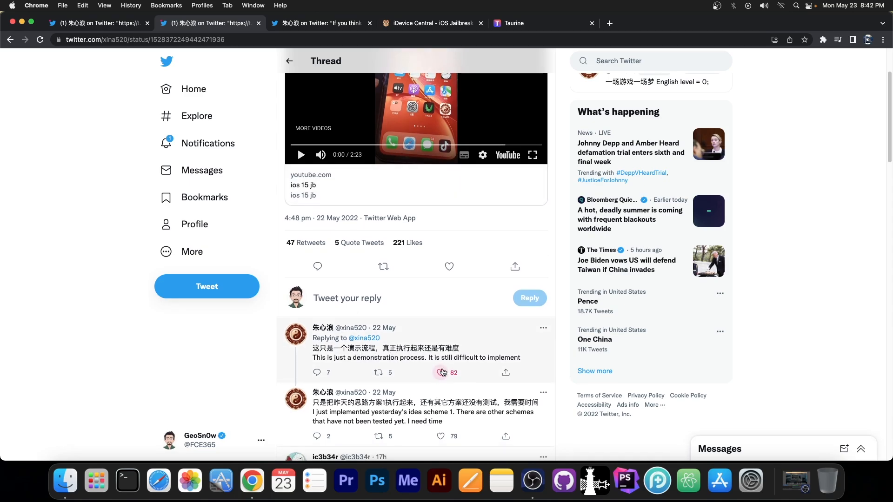
pyautogui.scroll(-3)
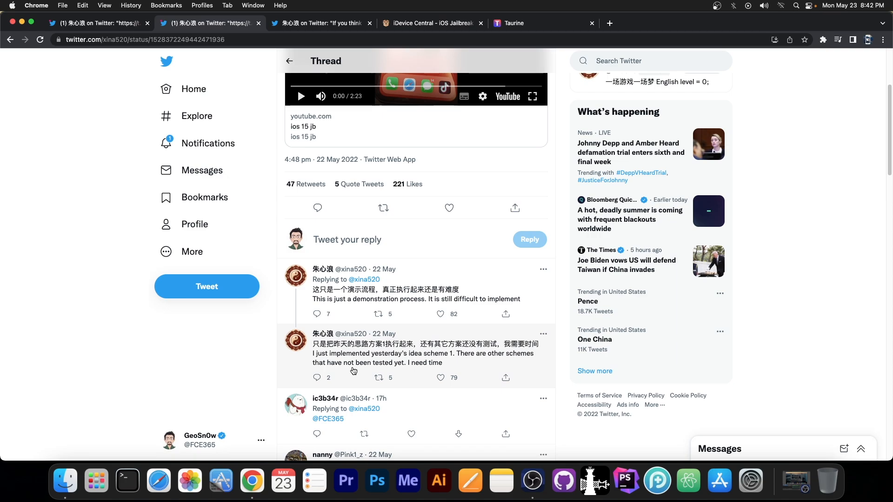
pyautogui.moveTo(355, 369)
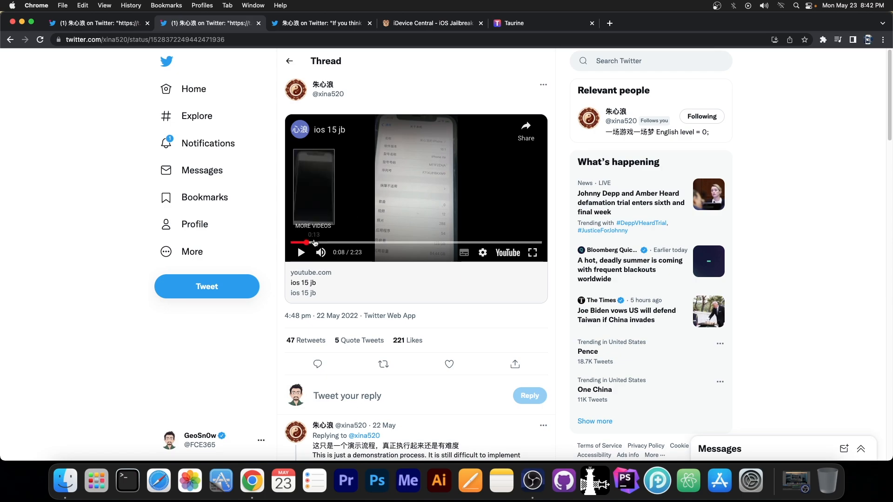
pyautogui.click(324, 243)
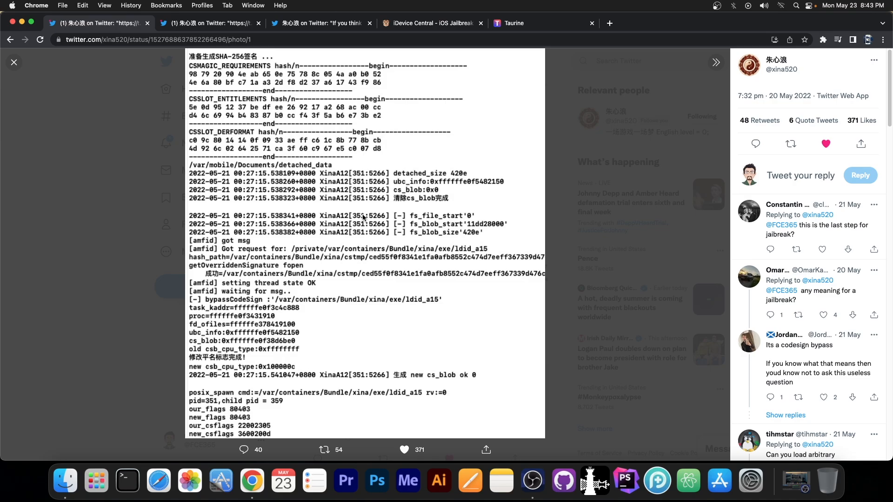
# Close the enlarged code-signing log image.
pyautogui.click(14, 62)
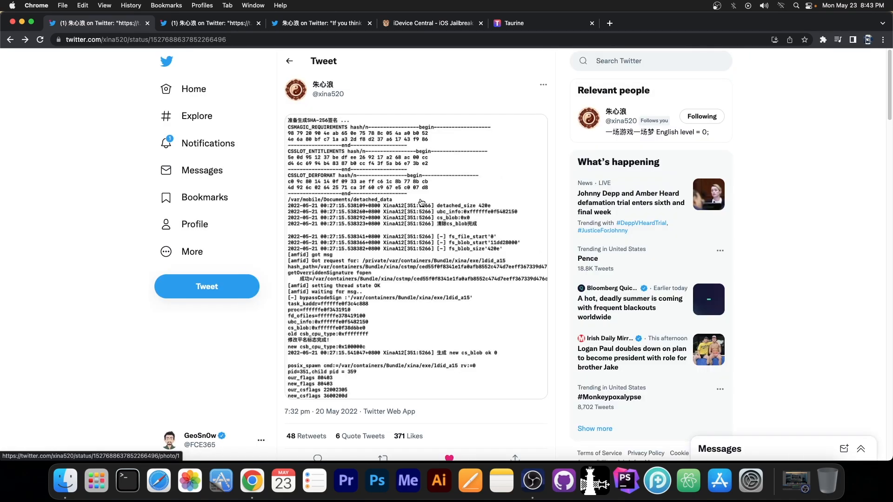
pyautogui.moveTo(382, 249)
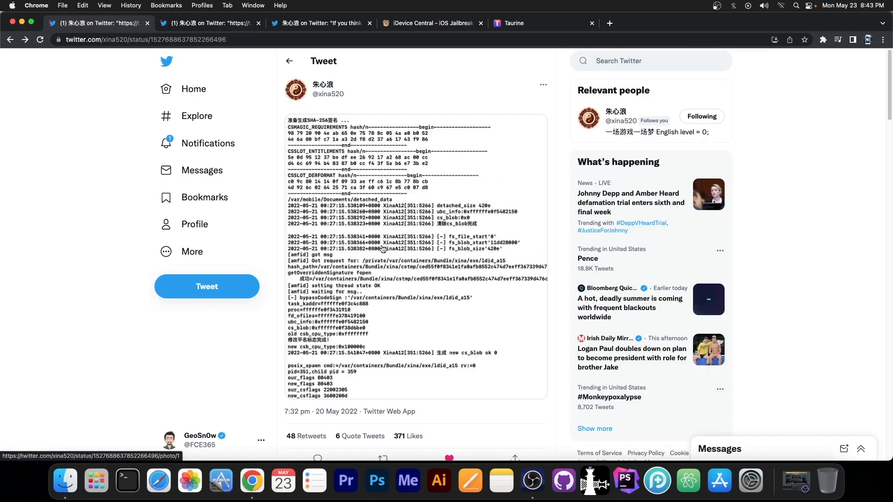
pyautogui.moveTo(346, 211)
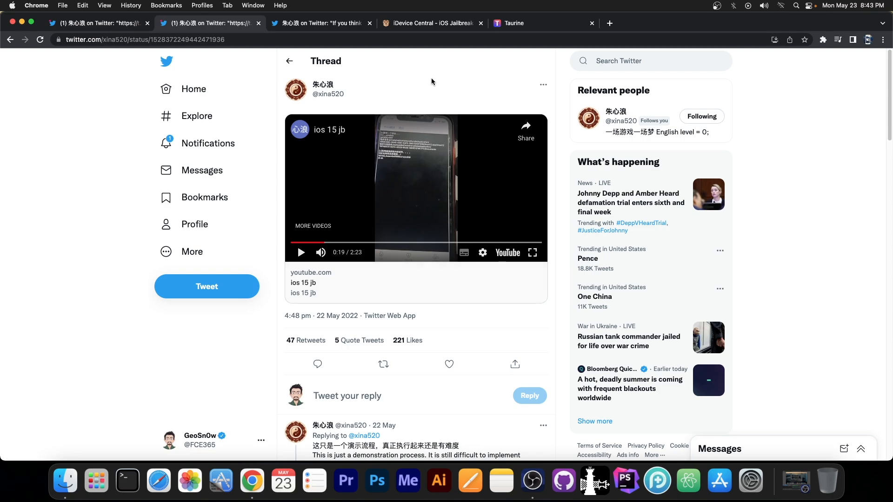
pyautogui.moveTo(391, 147)
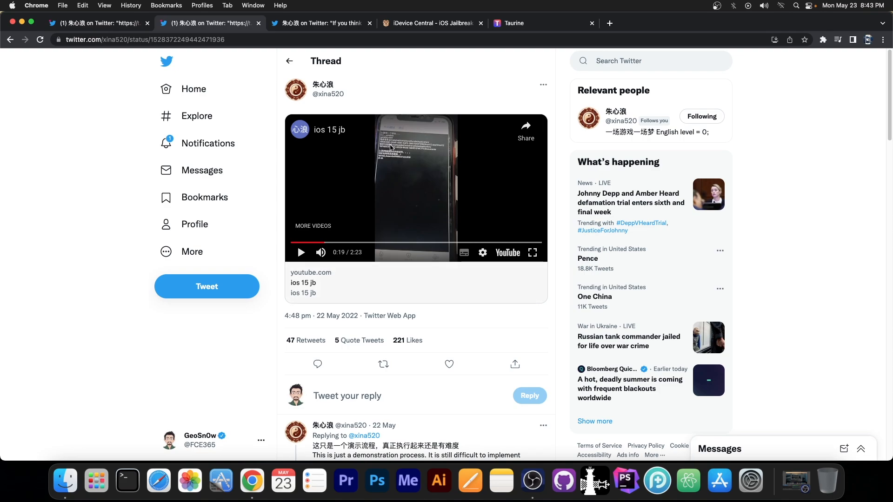
pyautogui.moveTo(392, 148)
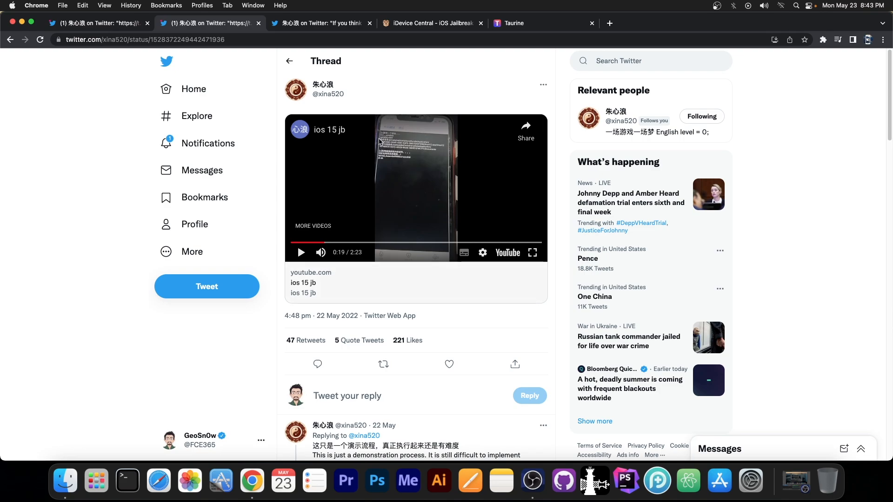
# Start playing the embedded ios 15 jb demo video.
pyautogui.click(532, 252)
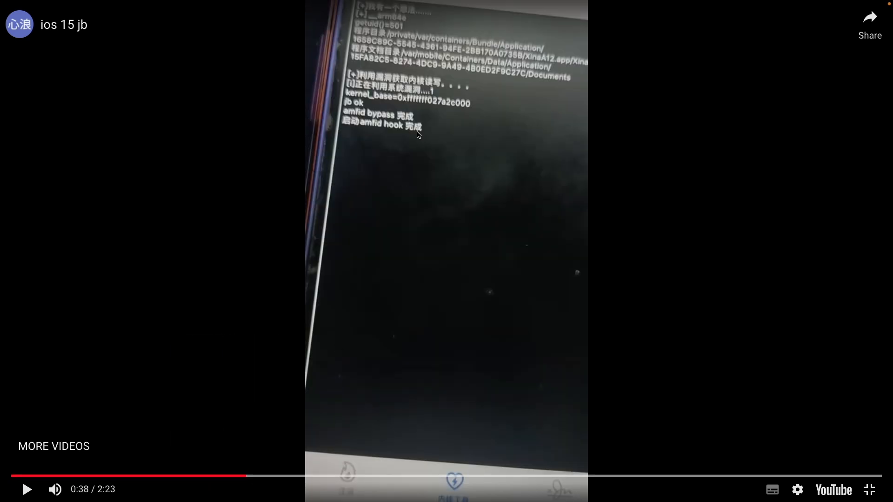
pyautogui.moveTo(355, 124)
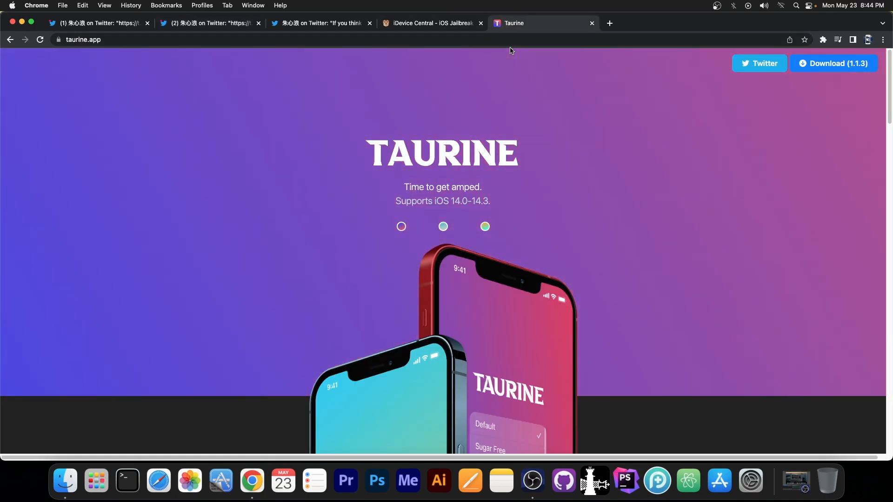
pyautogui.moveTo(322, 24)
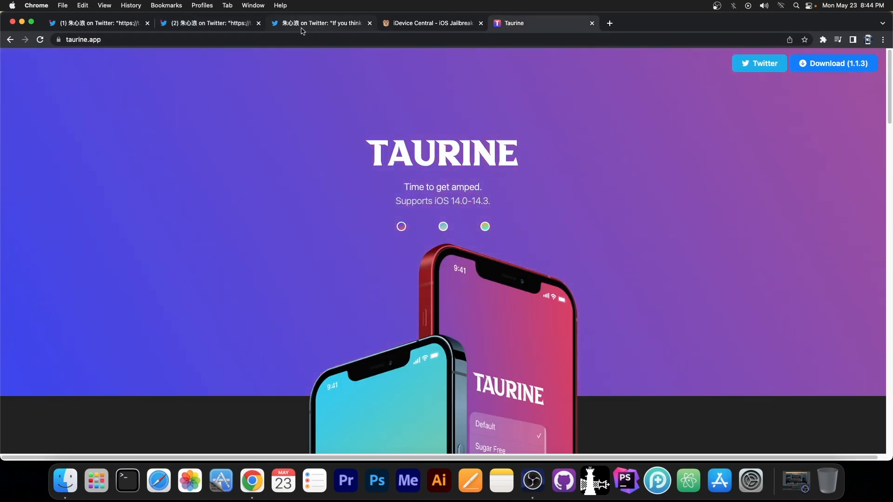
pyautogui.click(431, 23)
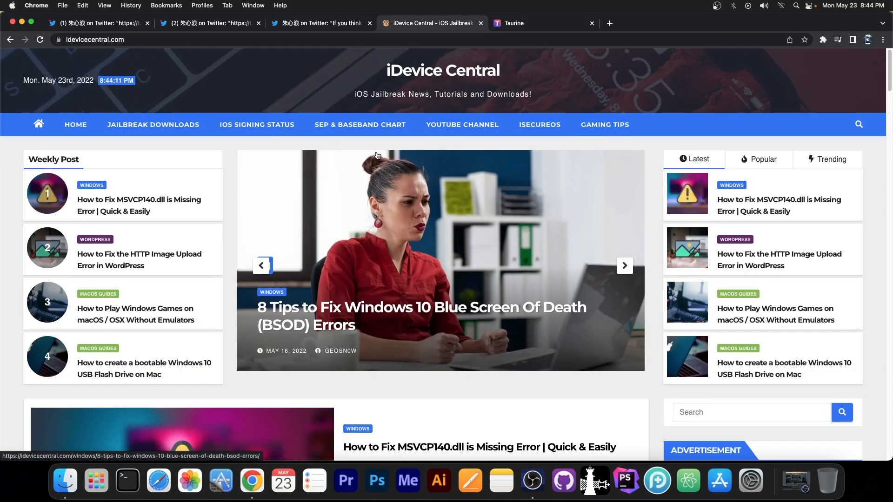
pyautogui.click(256, 124)
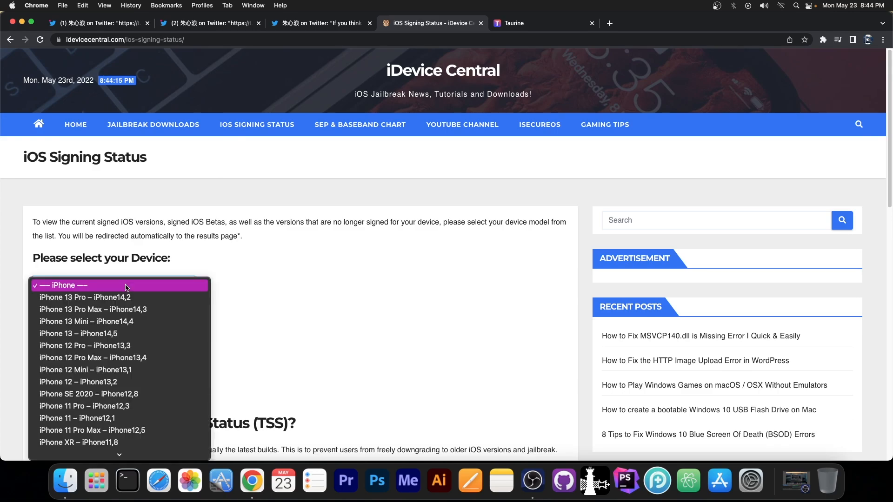
pyautogui.click(85, 345)
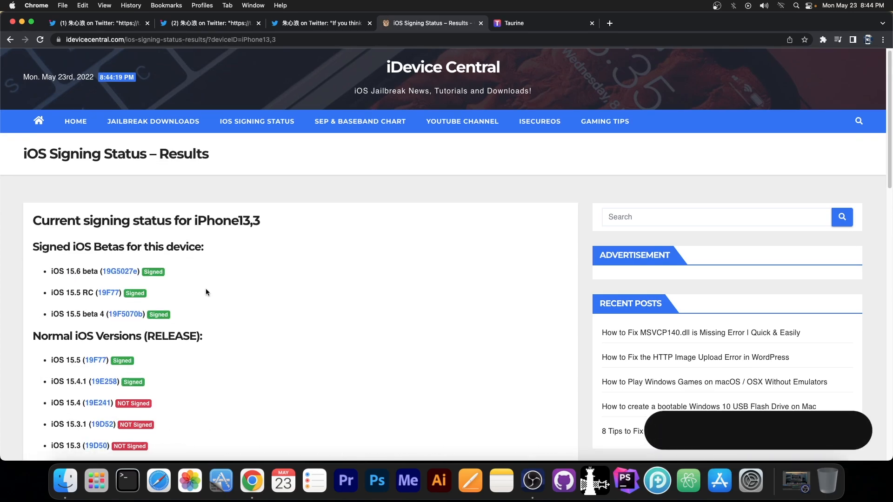
pyautogui.scroll(-3)
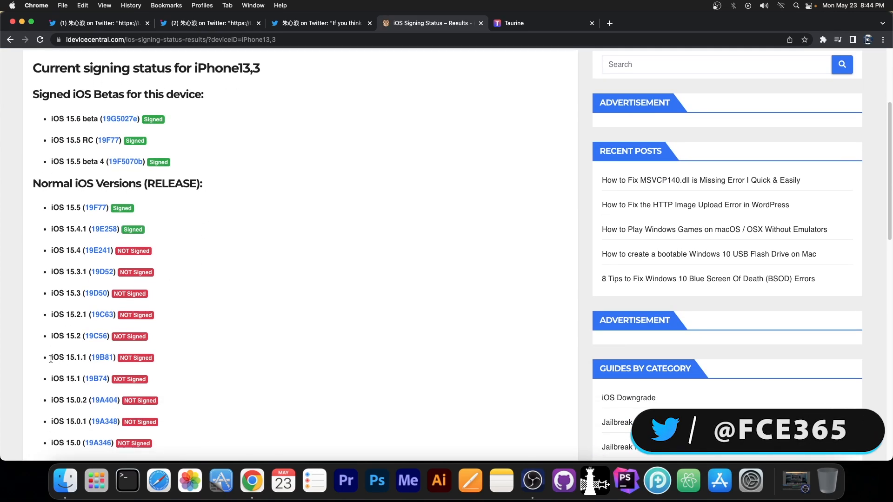
pyautogui.scroll(-3)
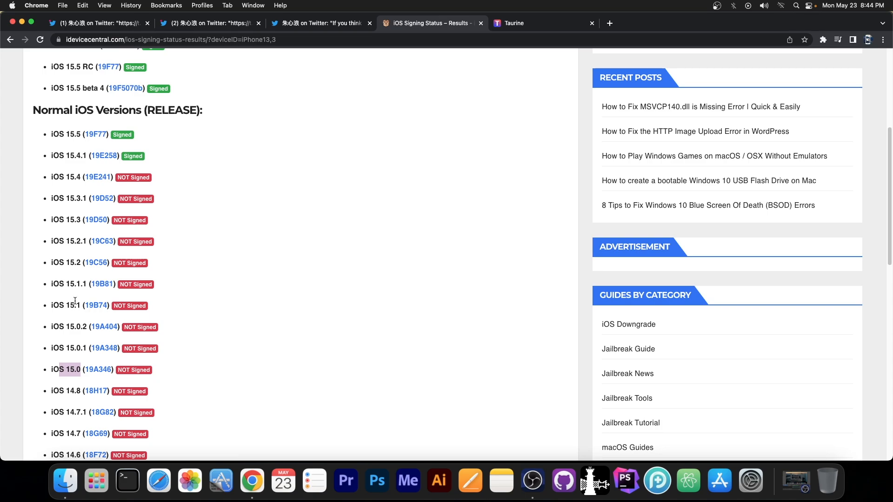
pyautogui.click(97, 23)
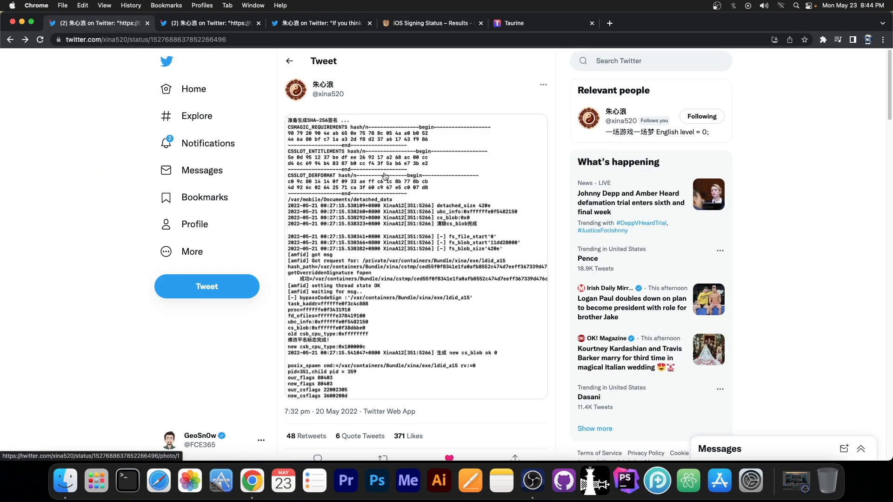
pyautogui.click(426, 22)
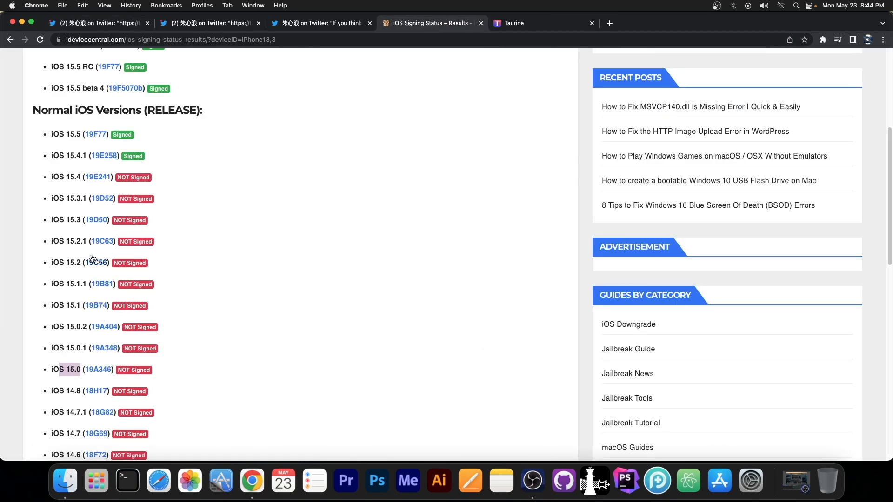
pyautogui.moveTo(73, 206)
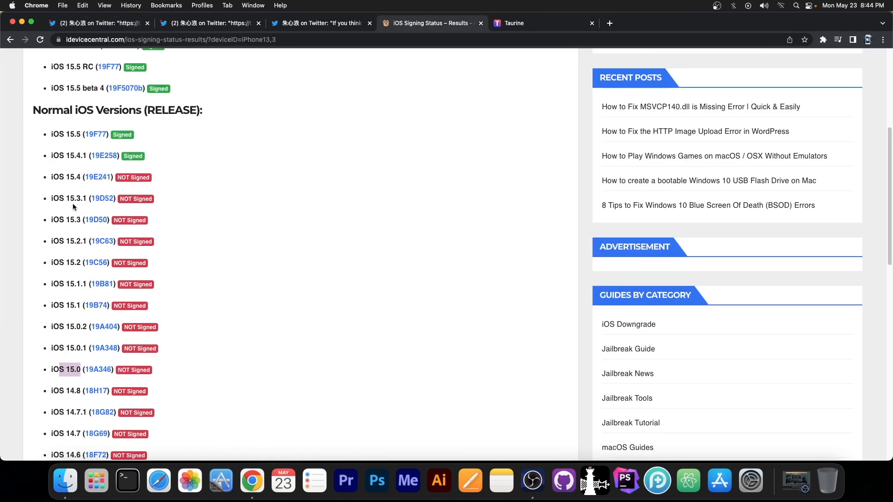
# Switch back to xina520's code-signing log tweet tab.
pyautogui.click(96, 23)
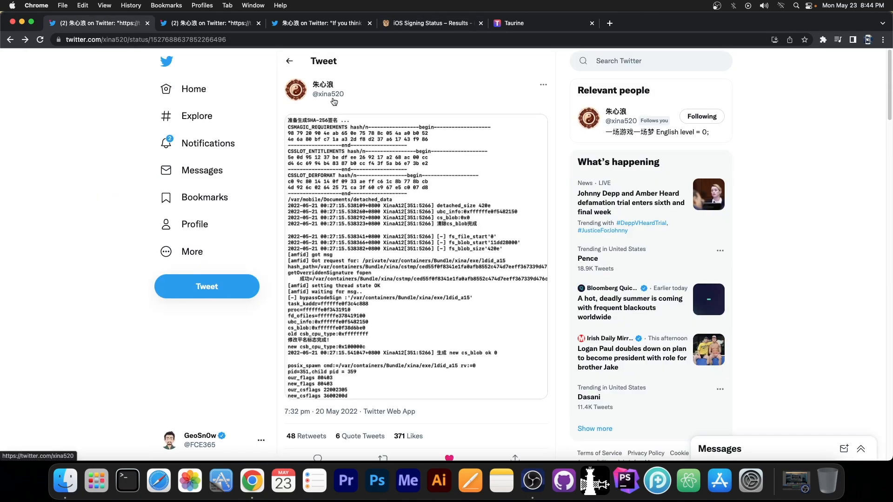
pyautogui.moveTo(342, 62)
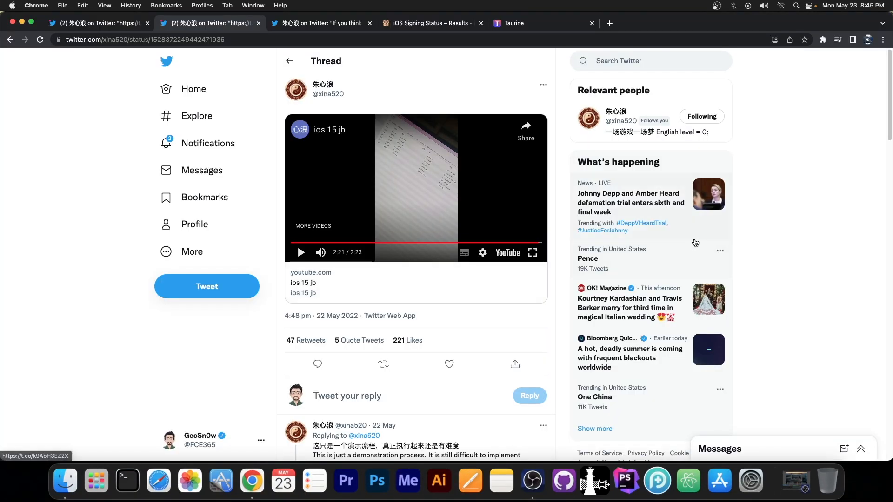
pyautogui.moveTo(484, 212)
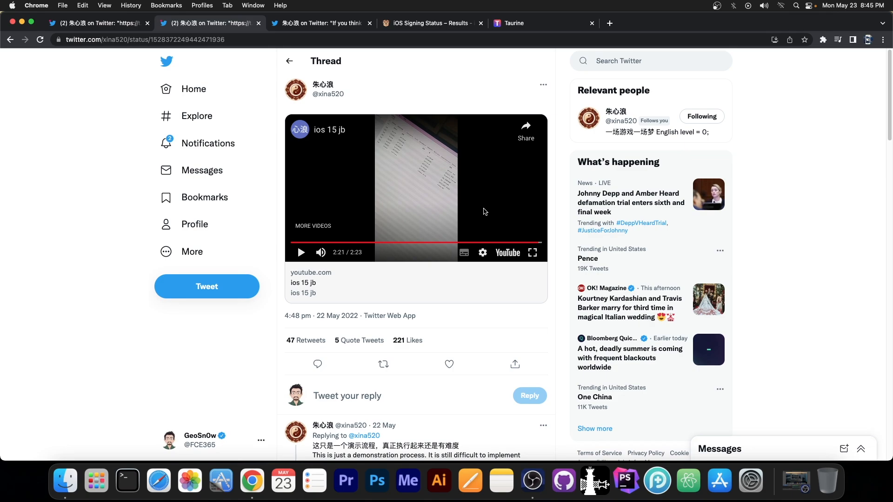
pyautogui.moveTo(454, 158)
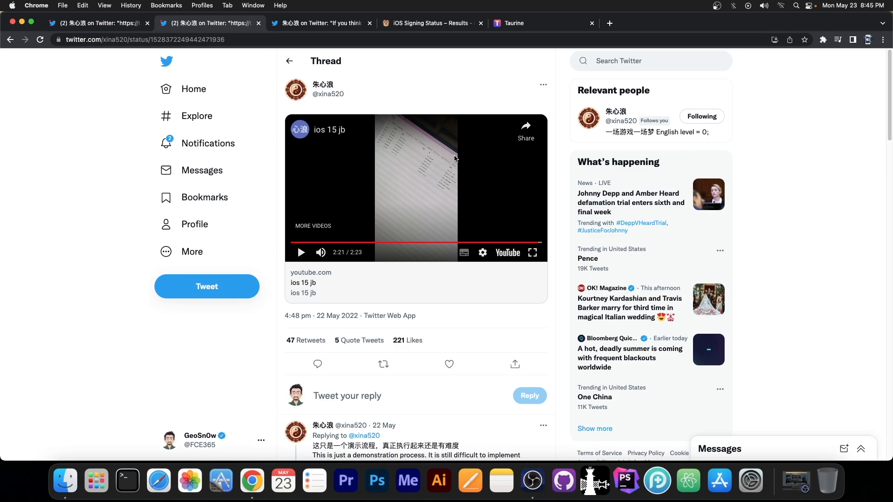
pyautogui.moveTo(390, 250)
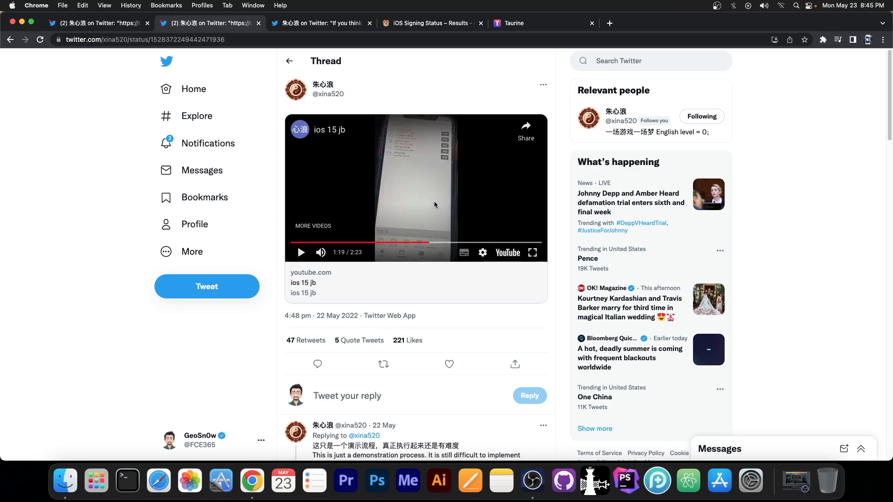
pyautogui.click(319, 23)
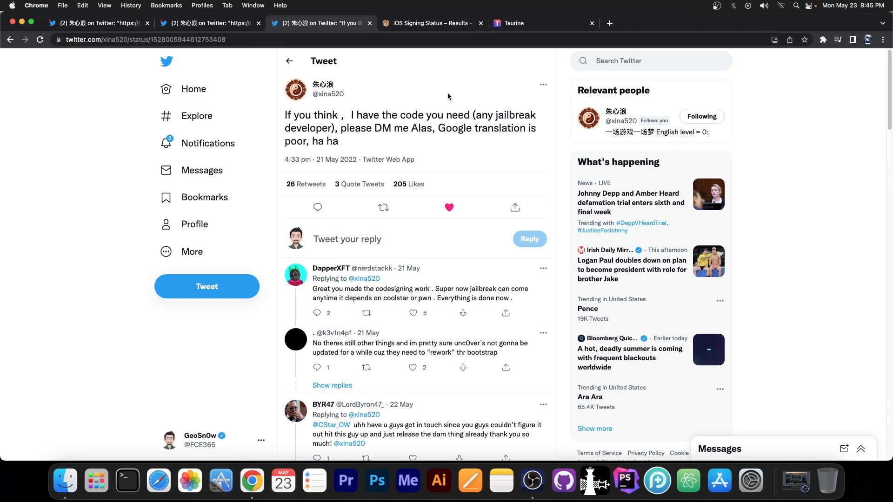
pyautogui.moveTo(409, 207)
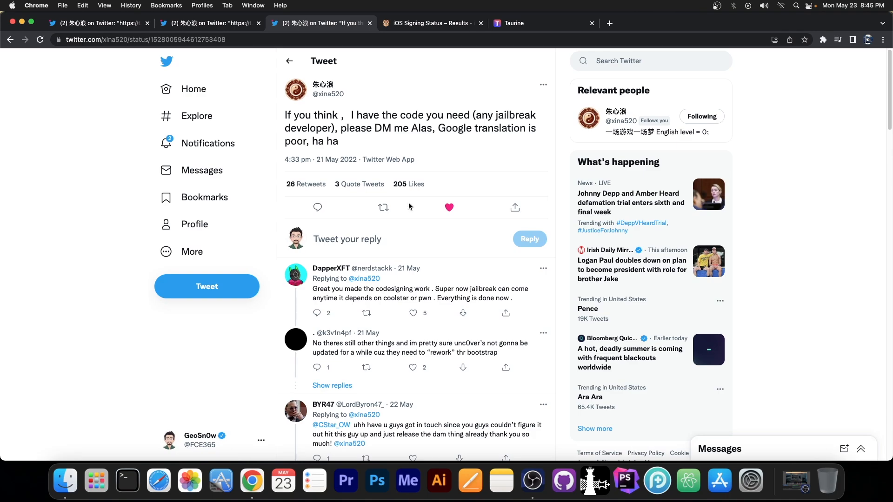
pyautogui.click(515, 22)
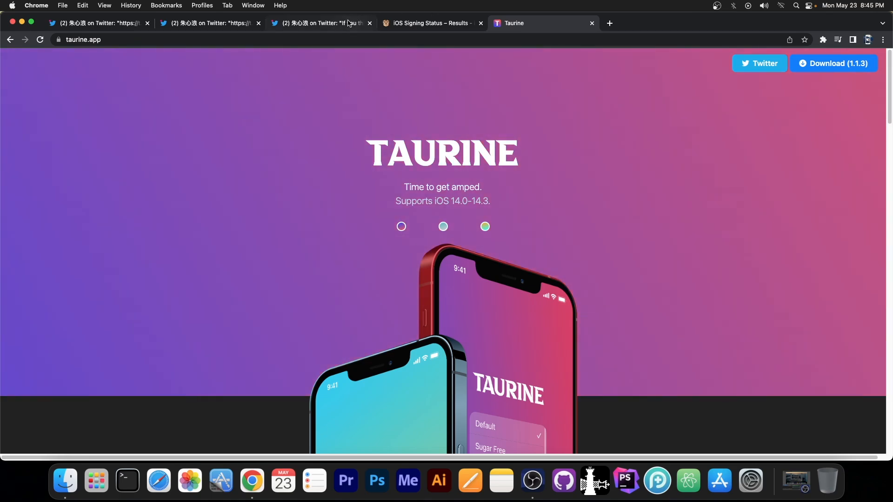
pyautogui.click(319, 23)
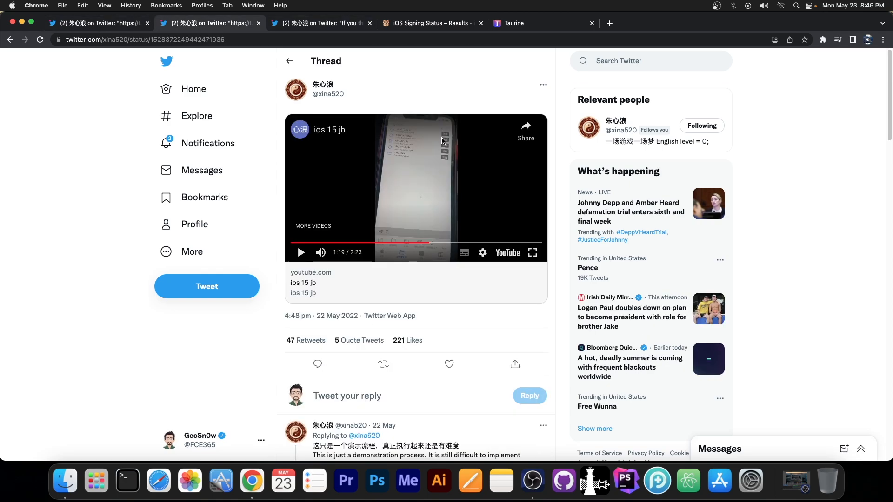
# Scroll through xina520's thread replies and back up, then switch to the Taurine site.
pyautogui.scroll(-3)
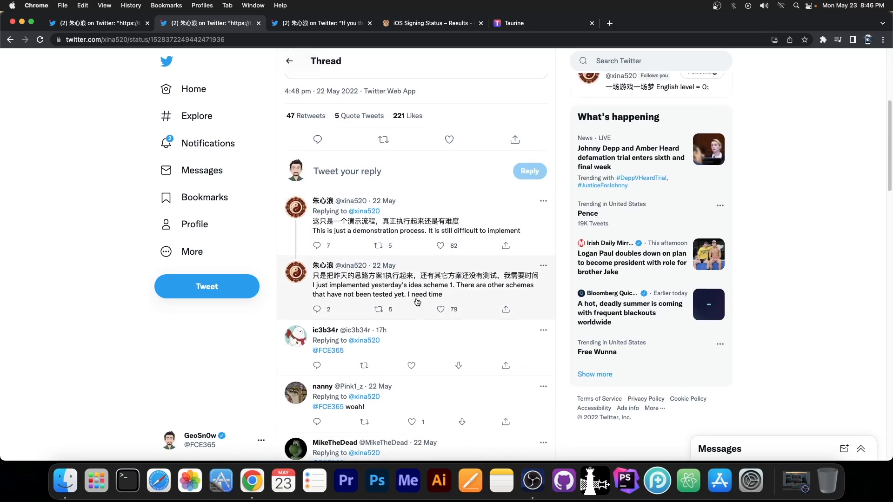
pyautogui.scroll(3)
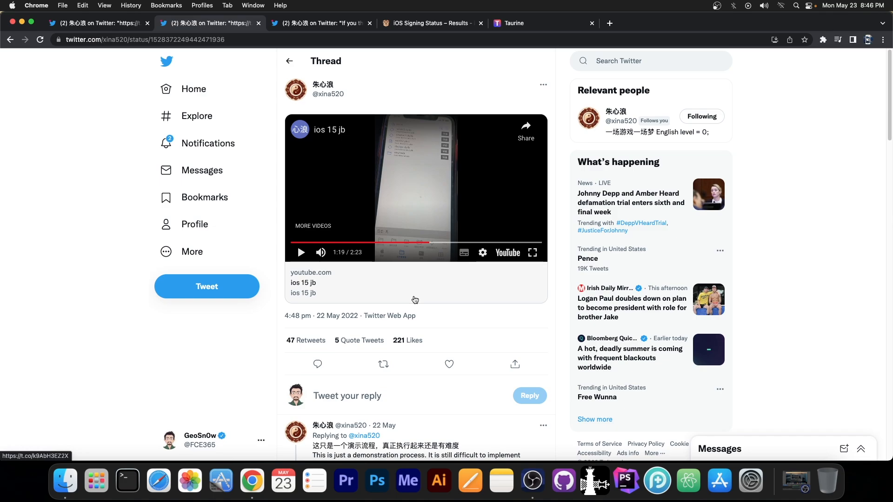
pyautogui.moveTo(429, 244)
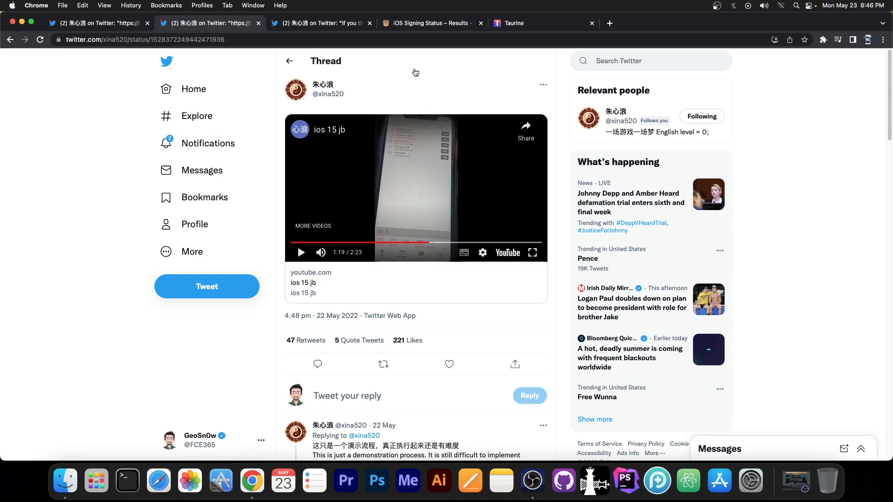
pyautogui.moveTo(513, 23)
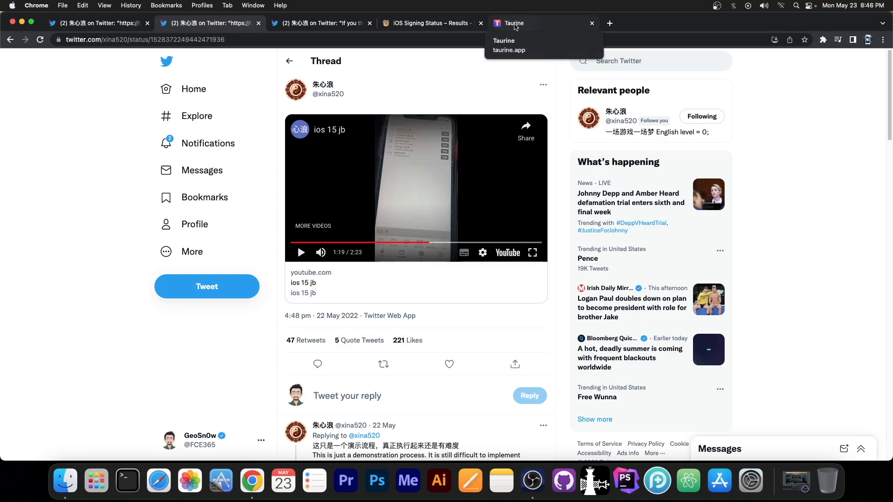
pyautogui.click(541, 23)
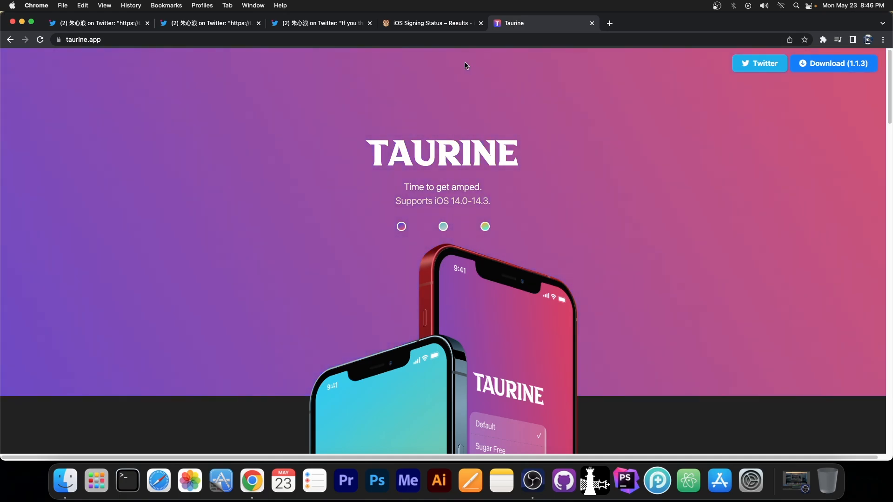
# Return to the iPhone13,3 signing status tab and open JAILBREAK DOWNLOADS.
pyautogui.click(430, 23)
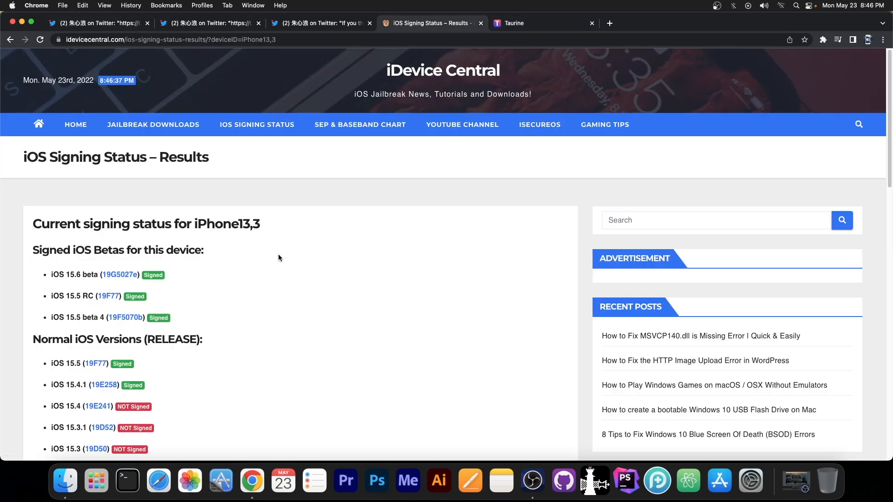
pyautogui.moveTo(233, 177)
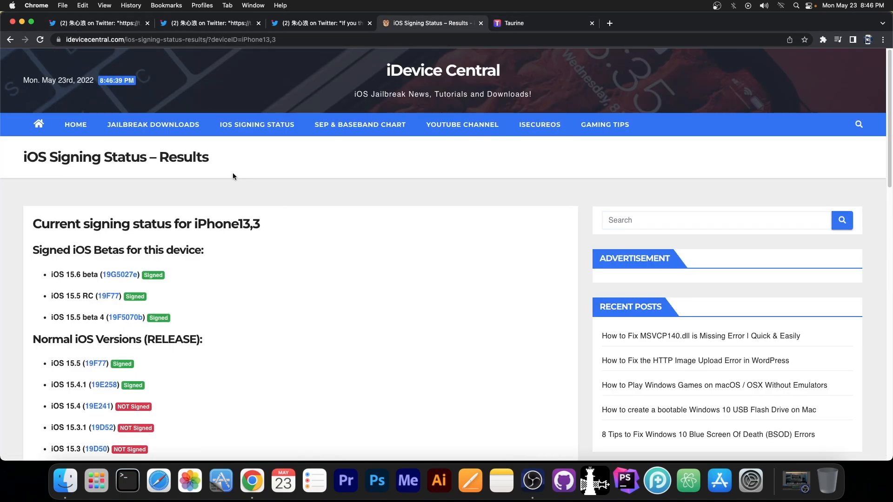
pyautogui.click(153, 124)
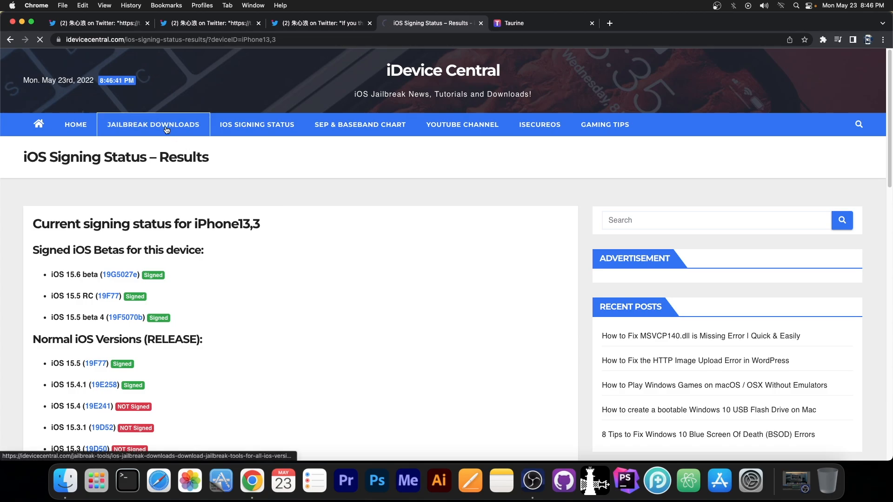
pyautogui.click(152, 124)
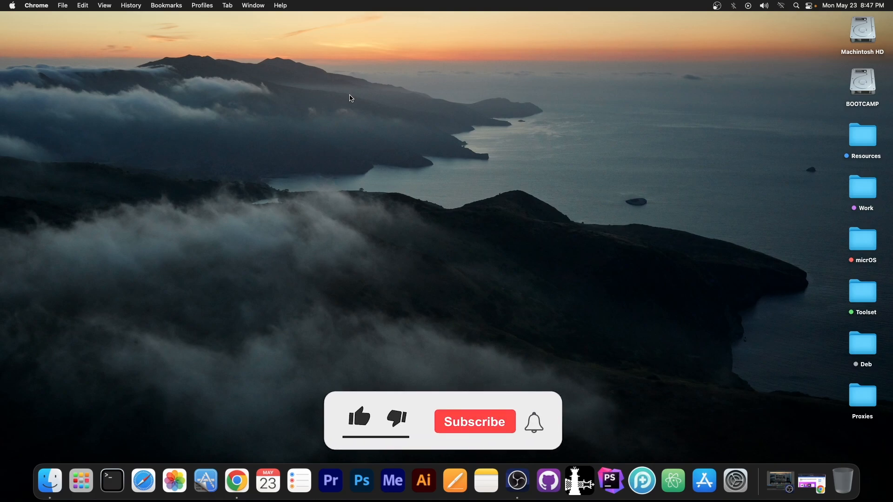
pyautogui.click(359, 420)
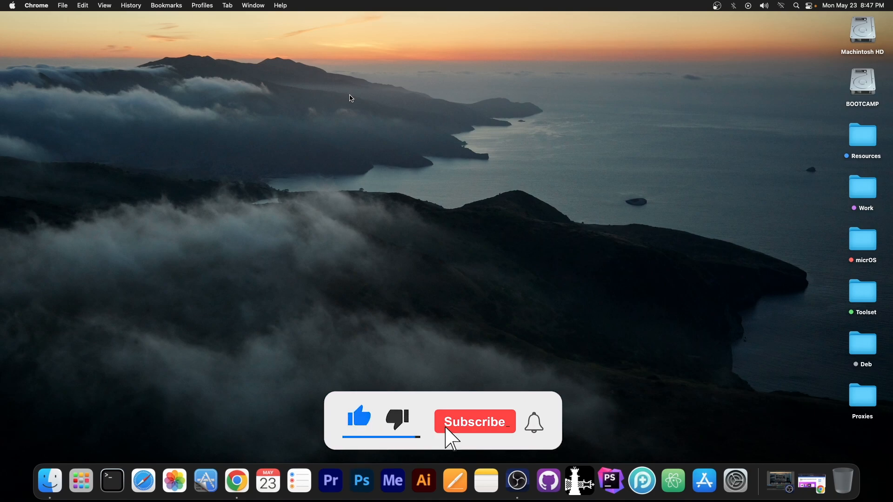
pyautogui.click(474, 422)
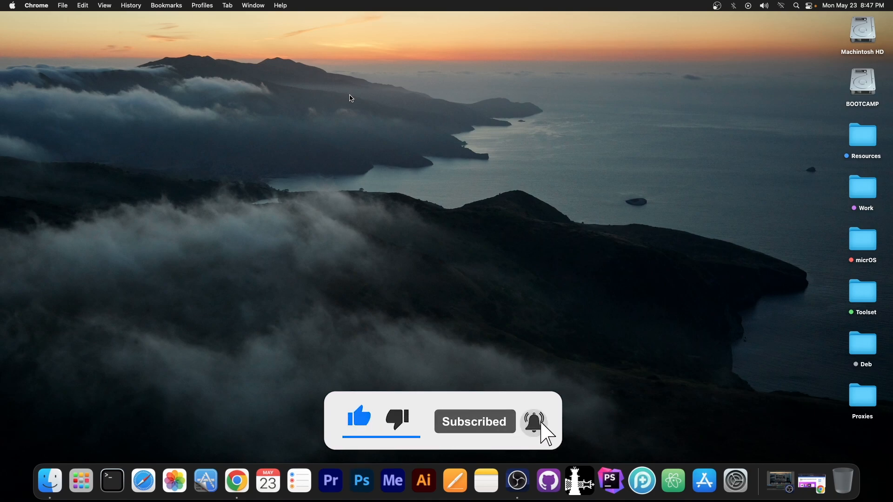